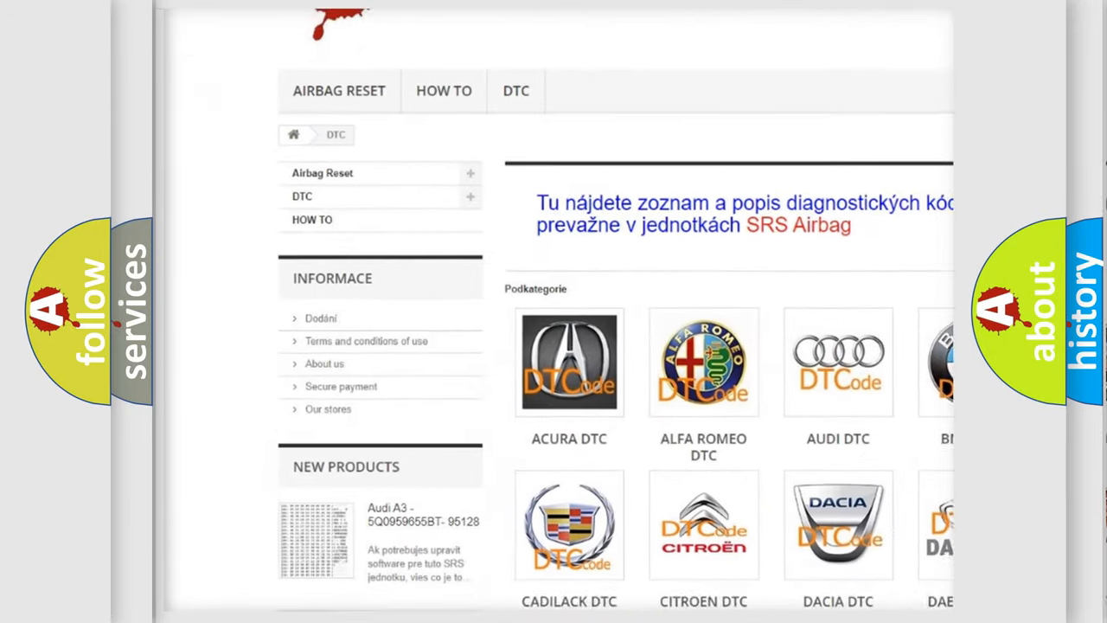
pyautogui.scroll(-3)
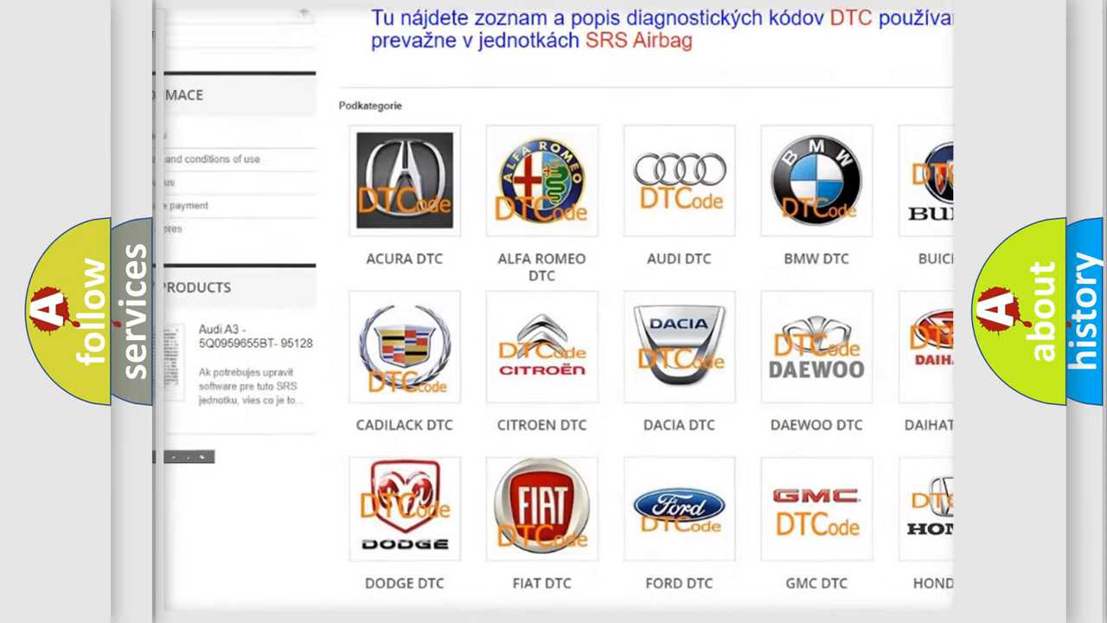
pyautogui.scroll(-3)
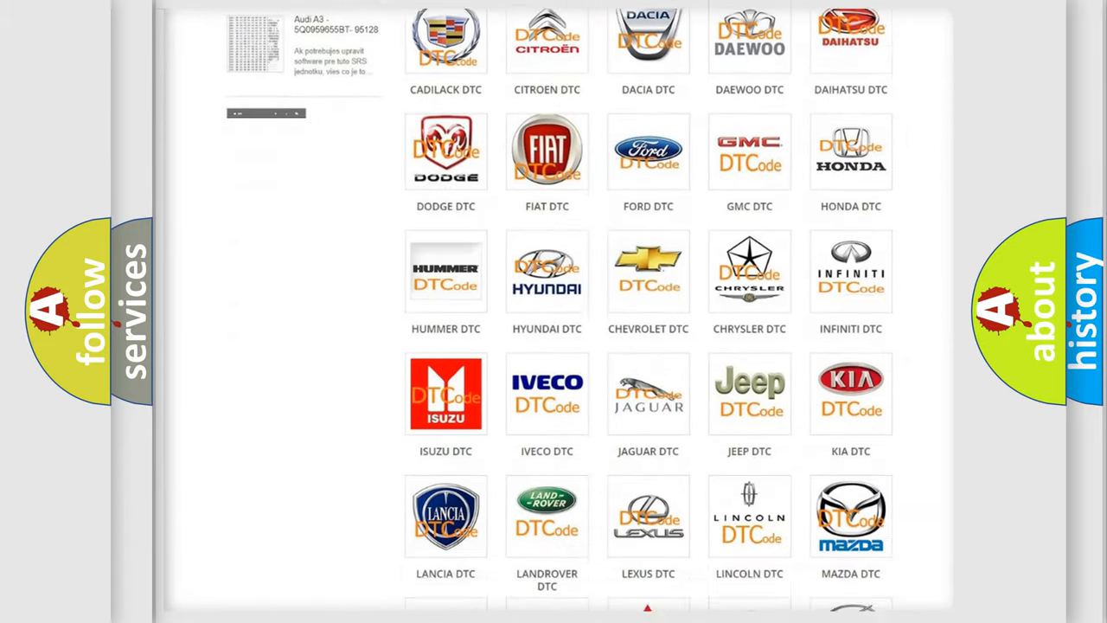
pyautogui.scroll(-3)
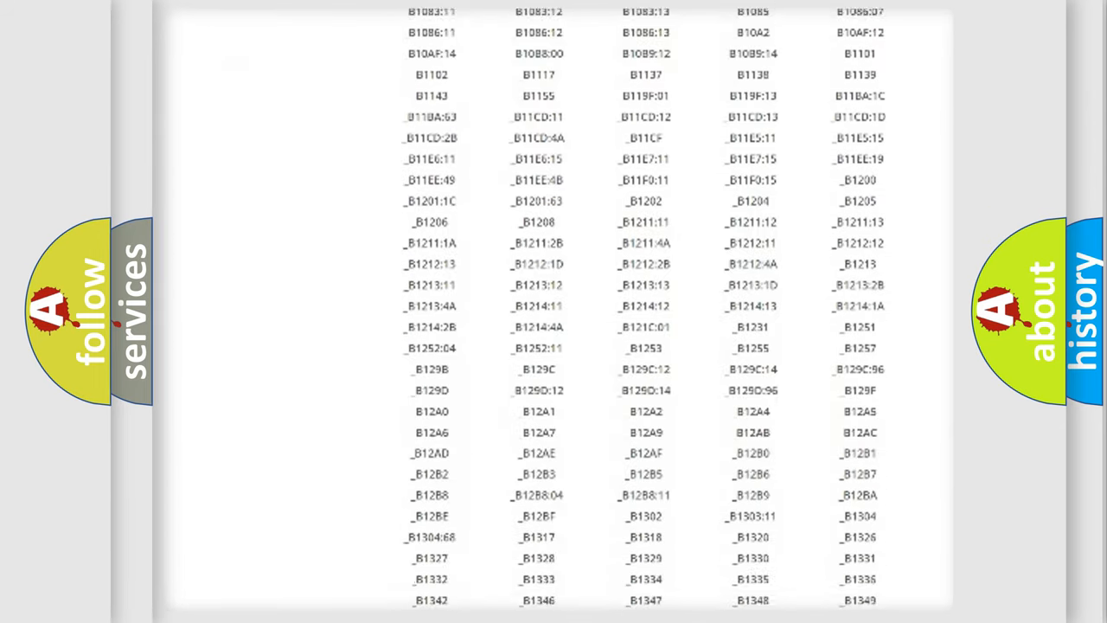
pyautogui.scroll(-3)
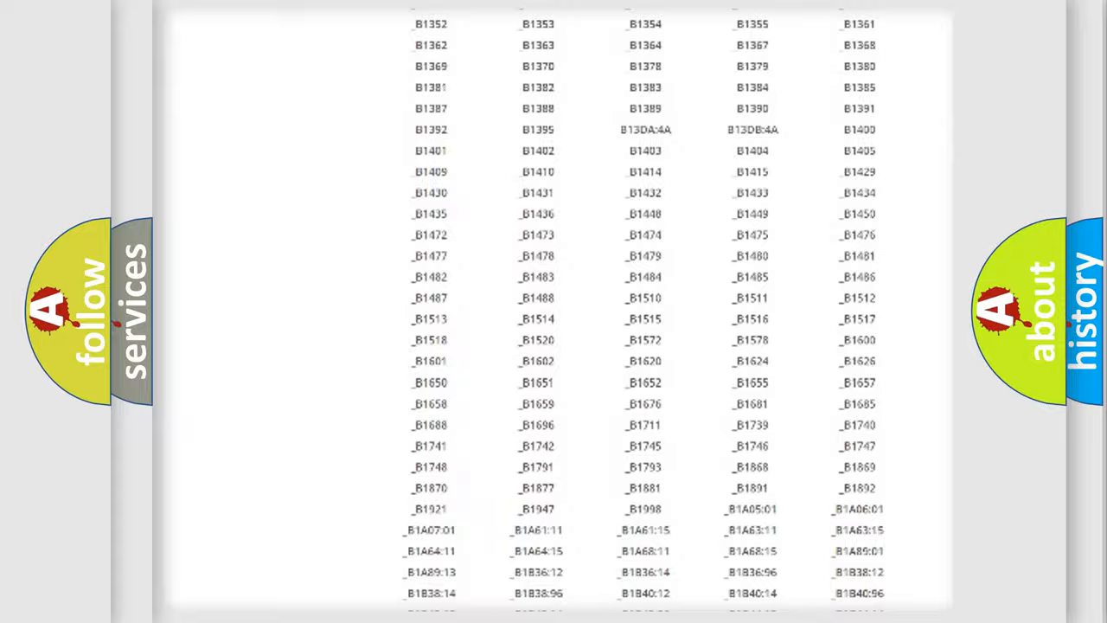